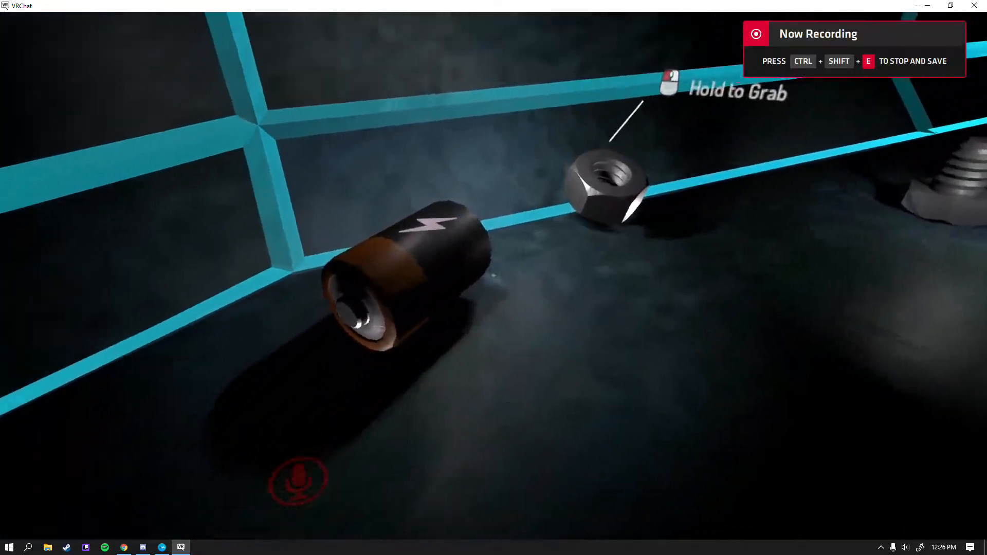
Step: Dismiss Discord's screenshot upload prompt and bring VRChat back to the foreground
left_click(614, 177)
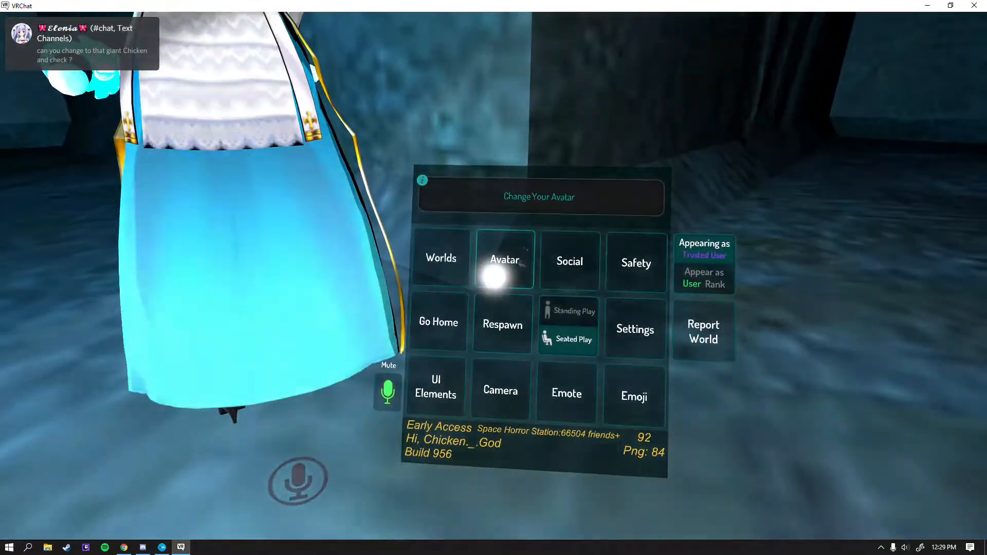
left_click(505, 259)
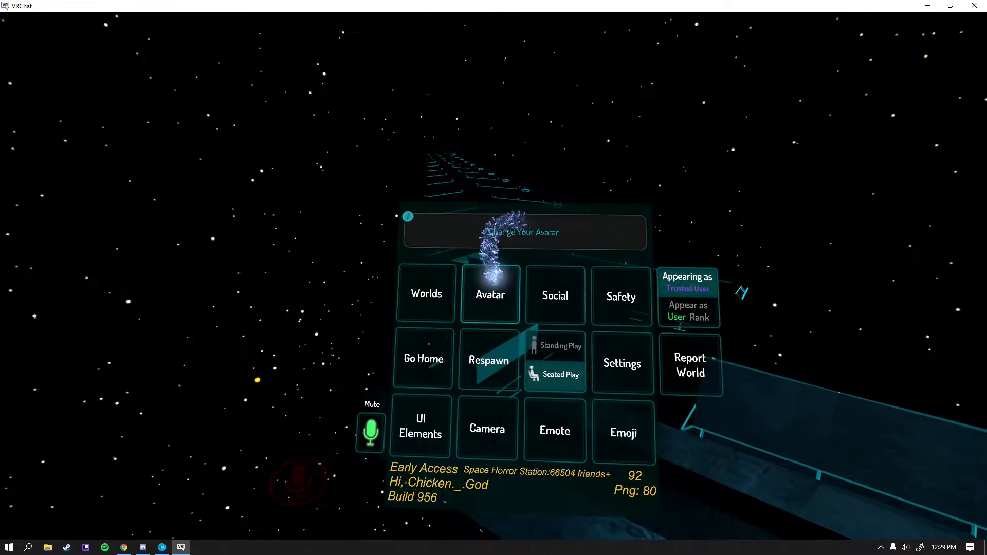
left_click(490, 294)
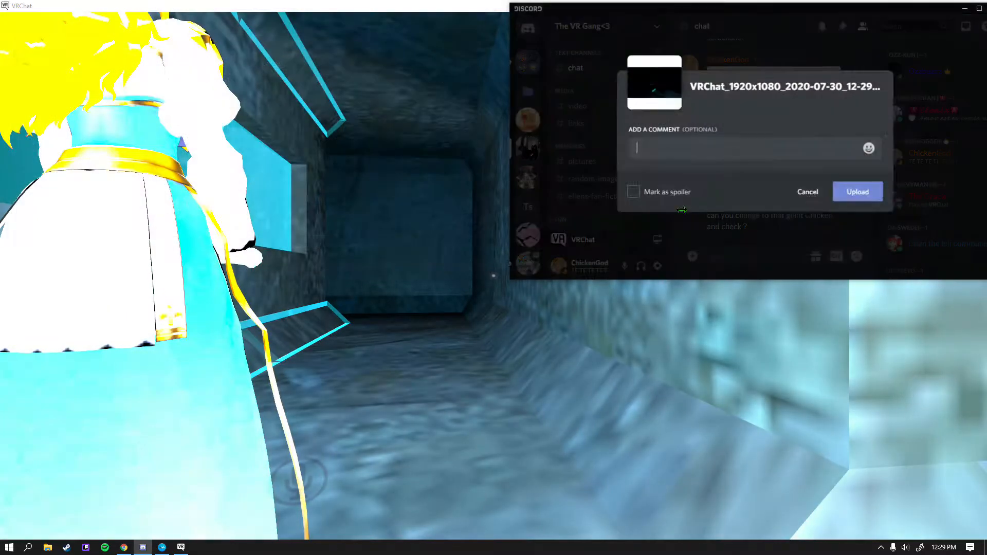
left_click(858, 192)
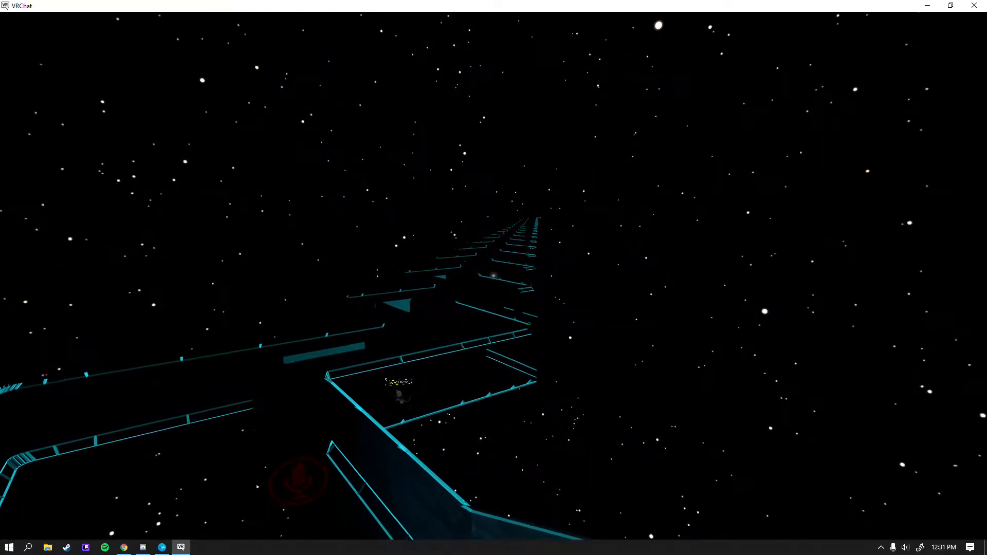
Step: Open the Quick Menu with Esc and reach the avatar browser showing chicken avatars
key("escape")
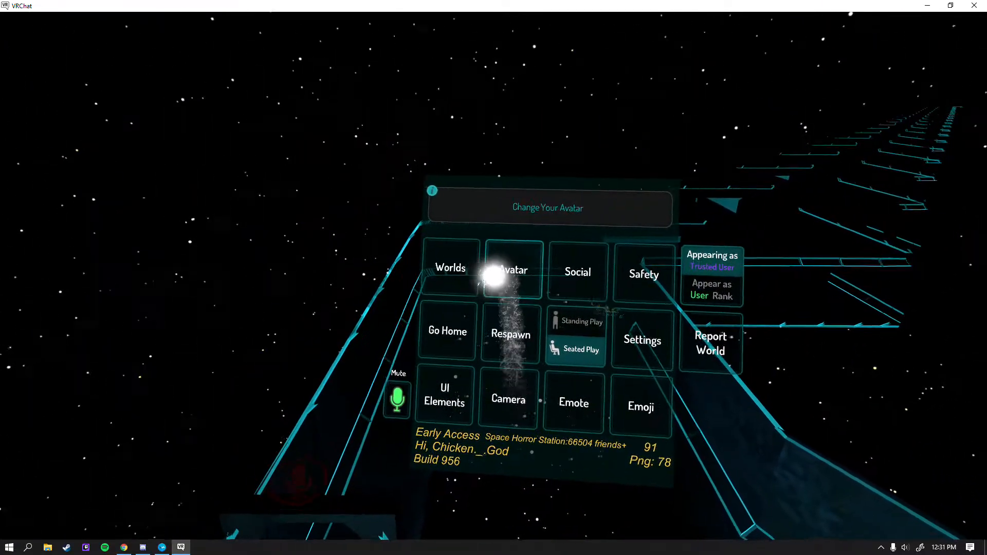
left_click(513, 269)
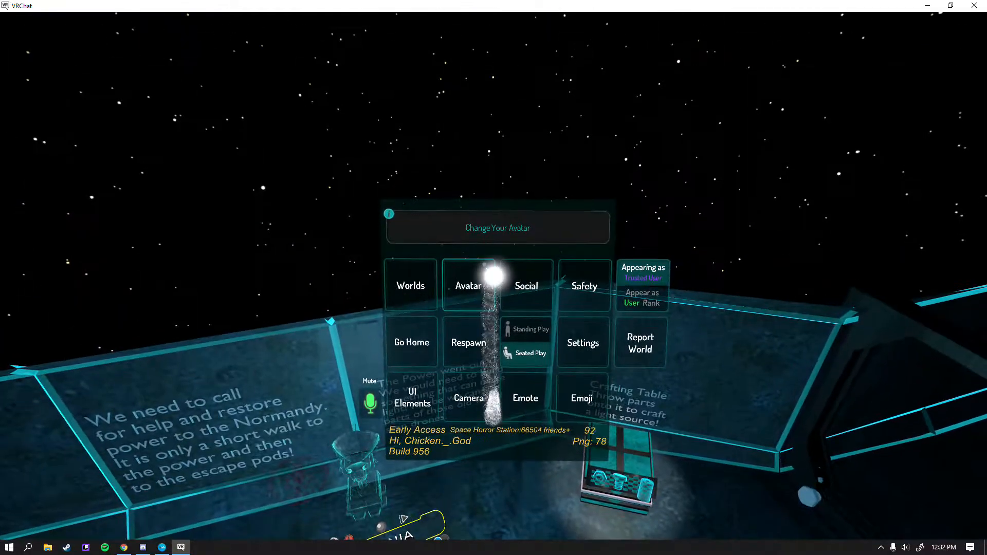
left_click(468, 285)
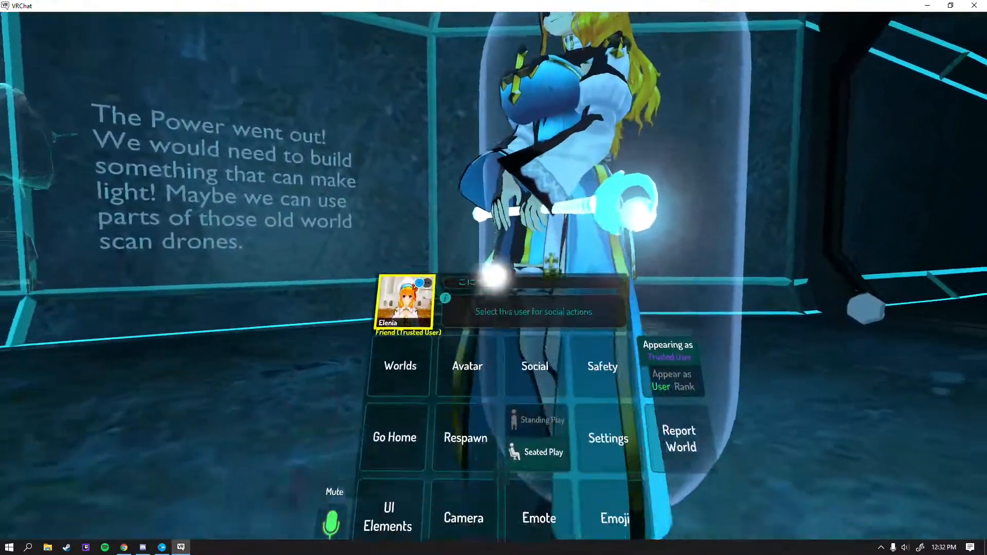
left_click(468, 366)
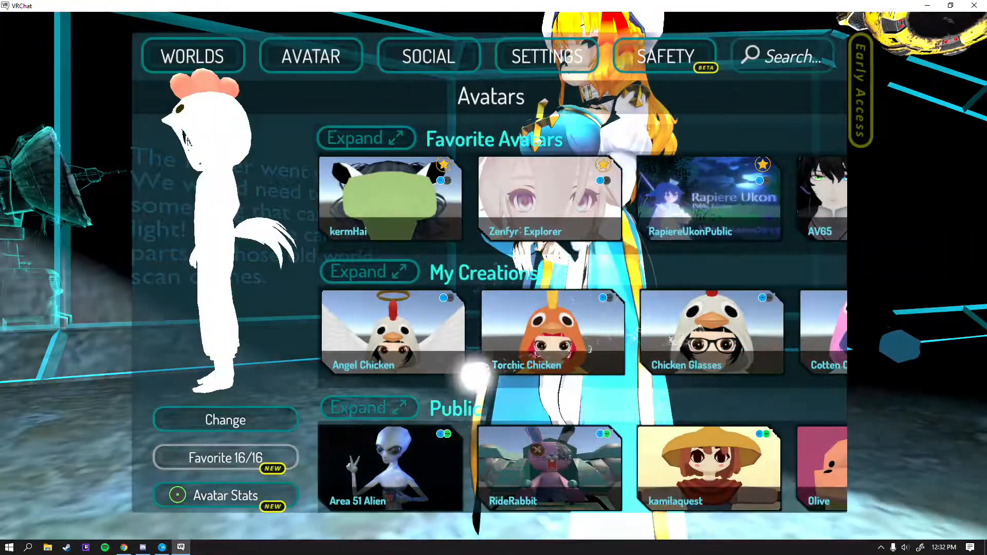